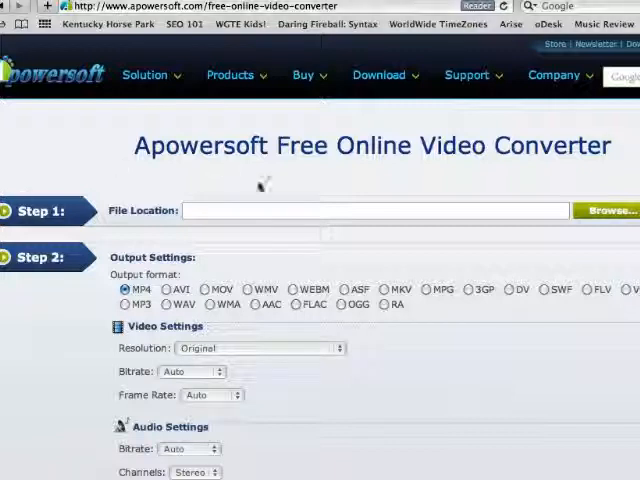
mouse_move(303, 167)
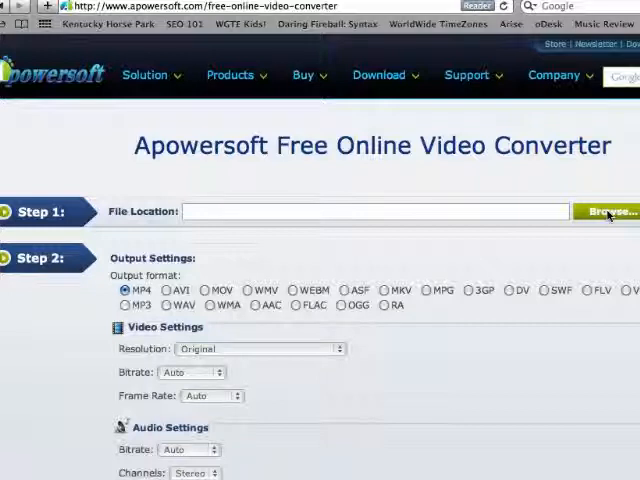
mouse_move(610, 182)
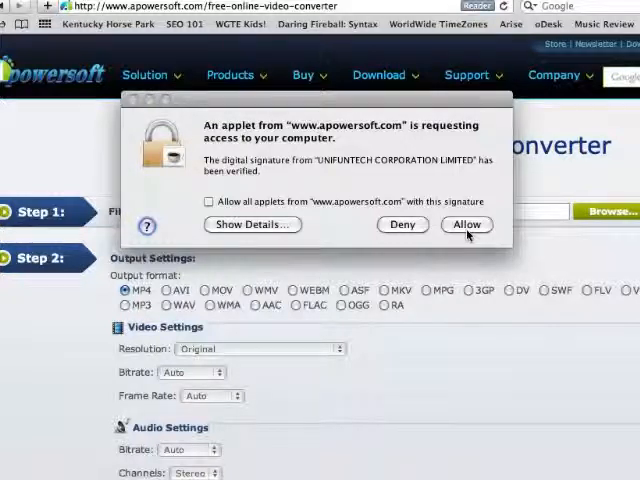
Allow the converter's applet to access the computer in the security prompt
click(466, 224)
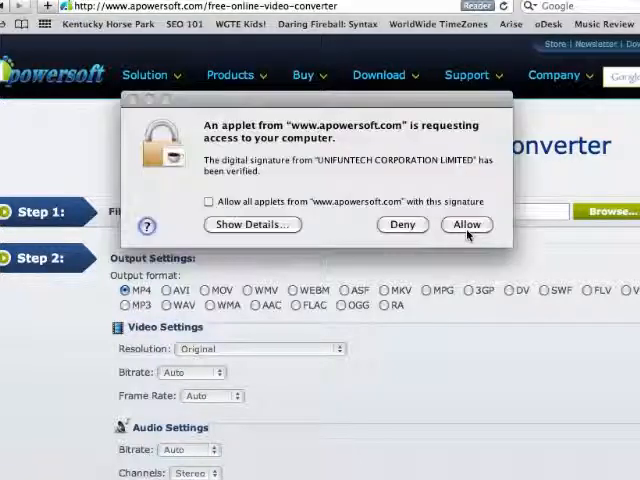
click(466, 224)
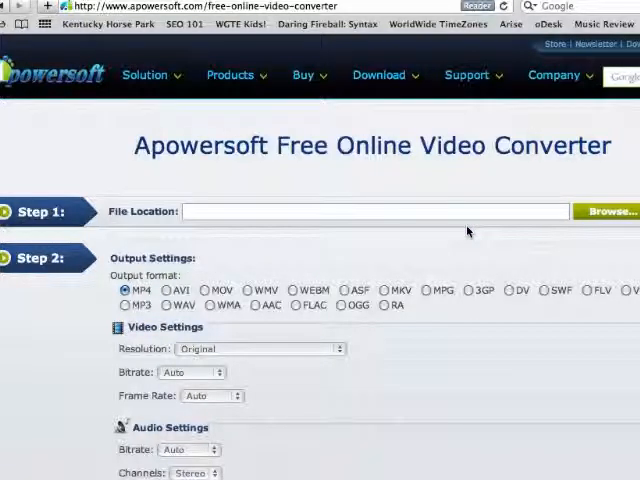
Browse PICTURES > Pictures > 2010 Vacation Pictures > Videos-Univ.Stud and load DSCF0248.AVI
click(608, 211)
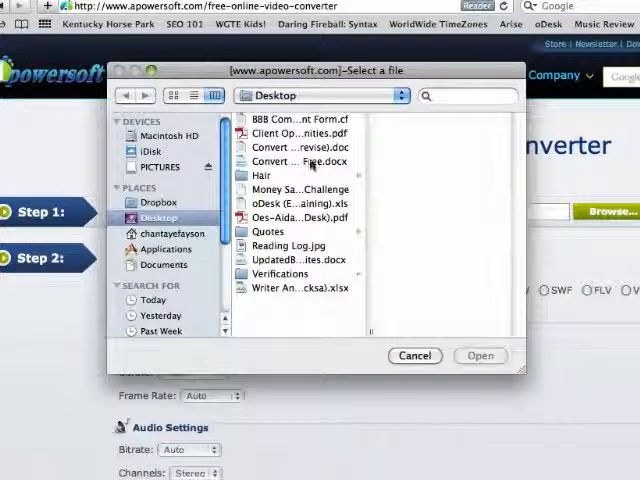
click(163, 166)
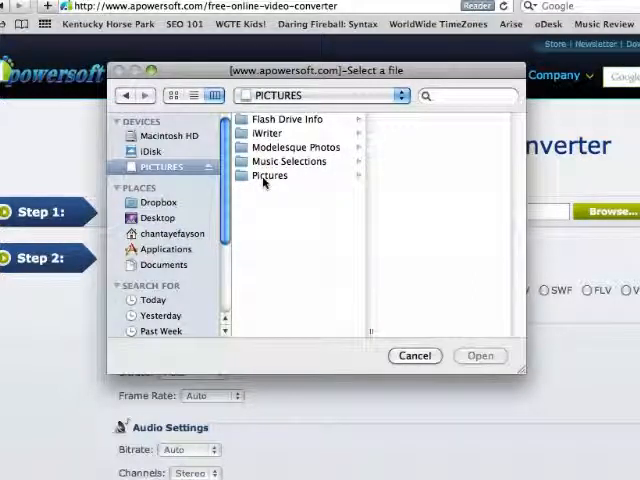
click(271, 175)
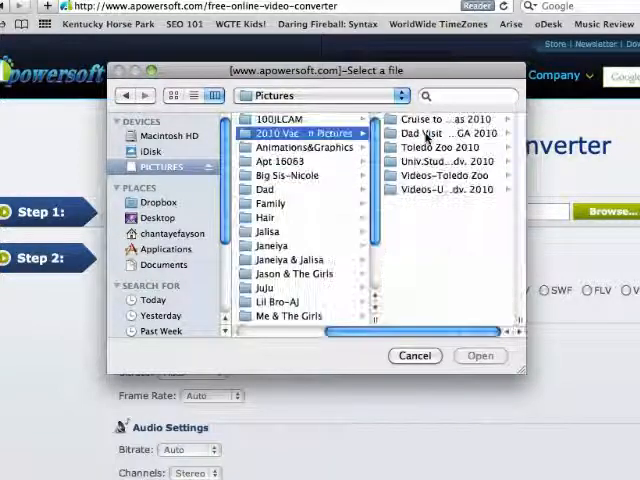
click(298, 133)
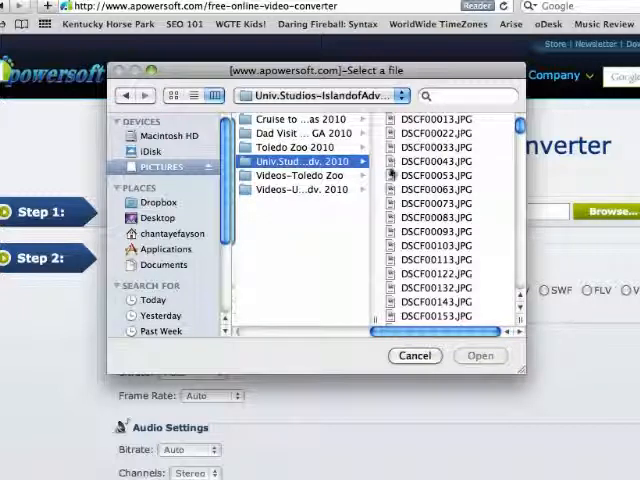
scroll(down, 3)
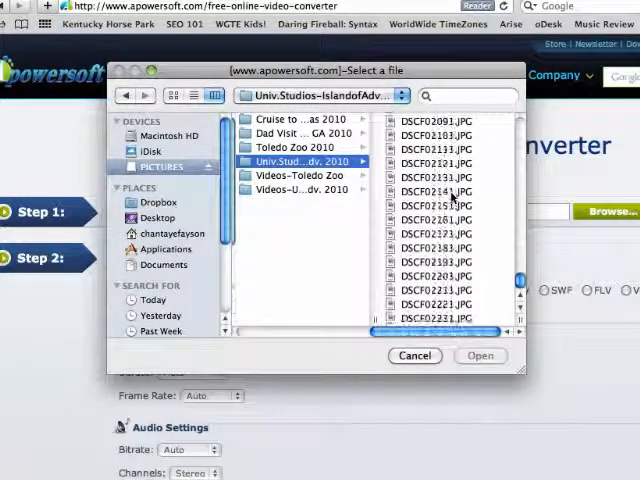
click(300, 175)
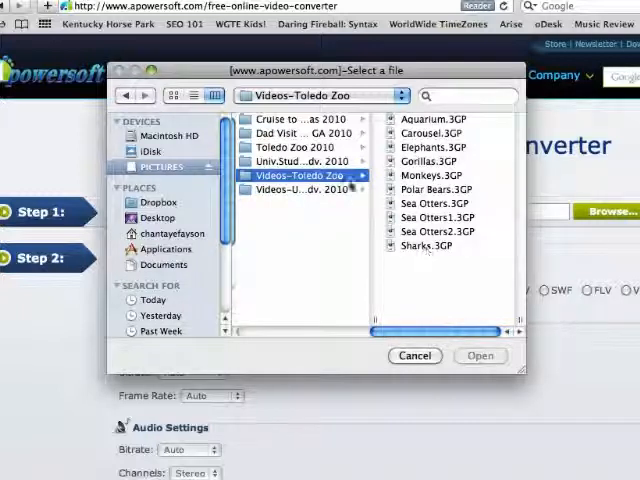
click(300, 190)
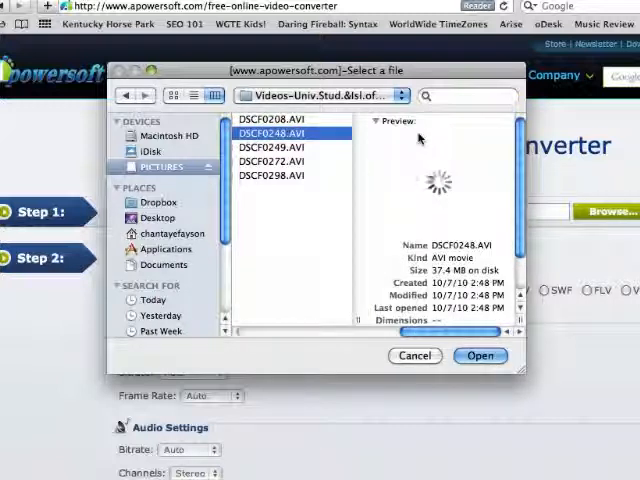
click(480, 355)
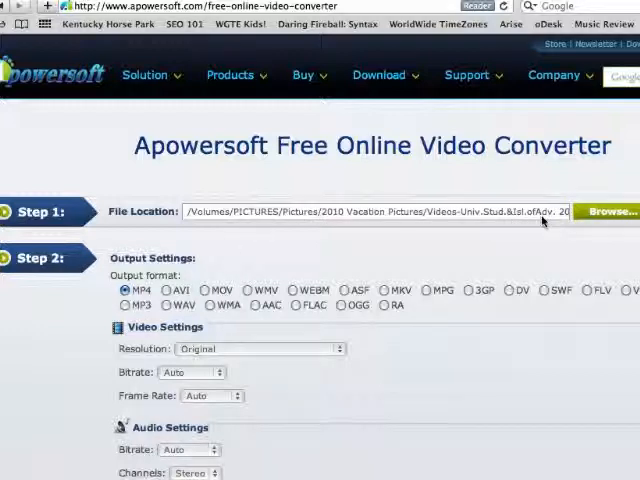
Choose MOV as the output format and start the conversion
scroll(down, 3)
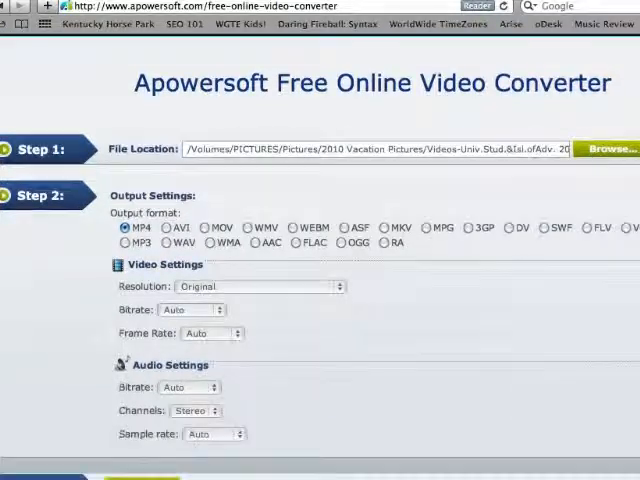
click(204, 228)
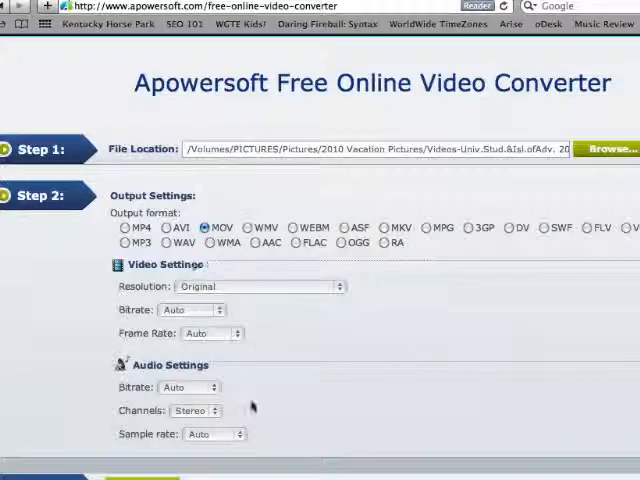
scroll(down, 3)
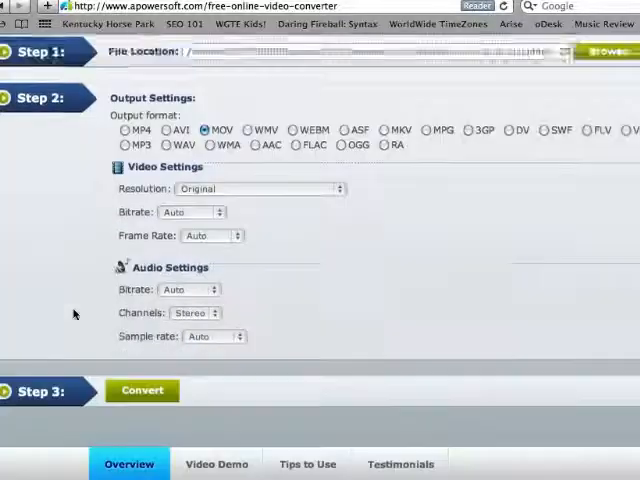
scroll(down, 3)
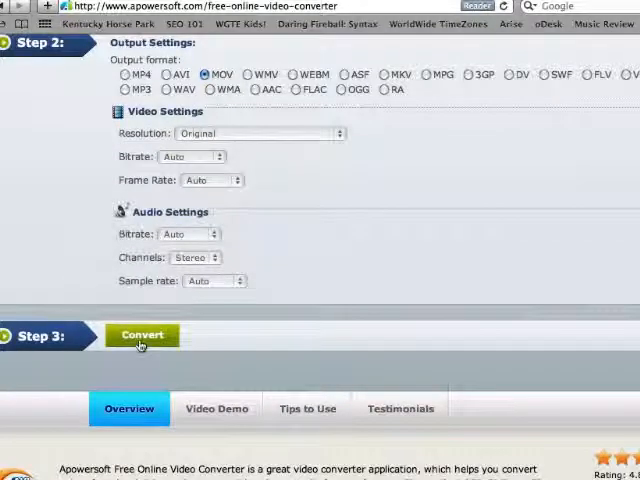
click(142, 334)
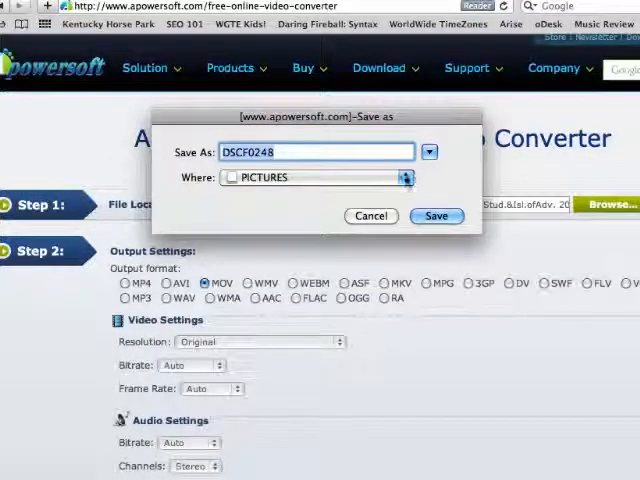
Save the converted DSCF0248 video to the Desktop
click(405, 177)
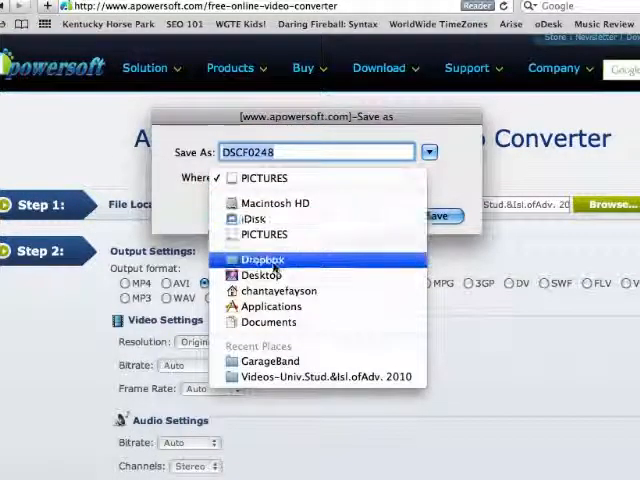
click(263, 275)
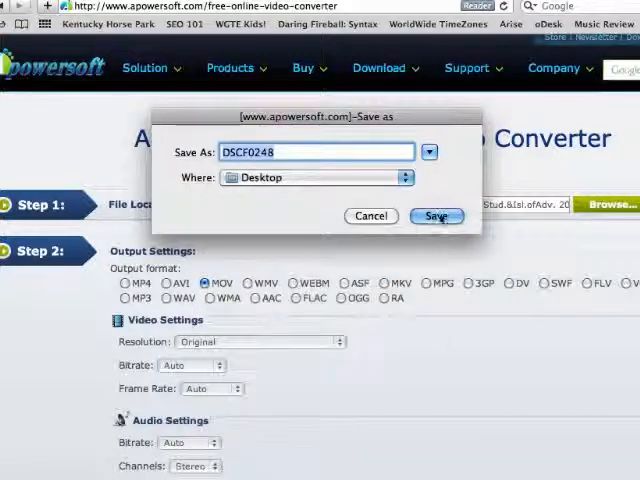
click(436, 216)
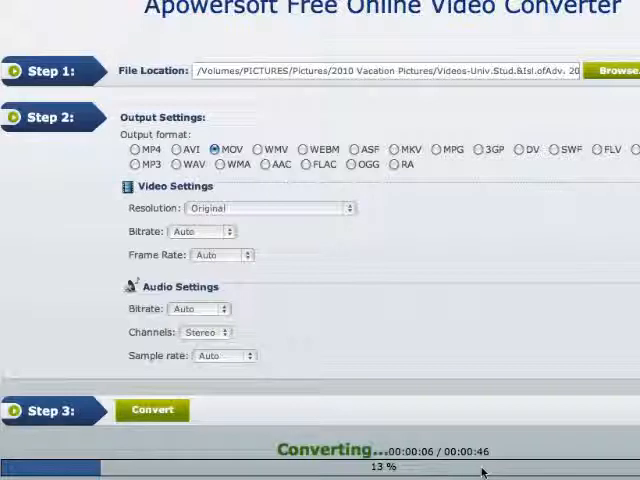
mouse_move(485, 468)
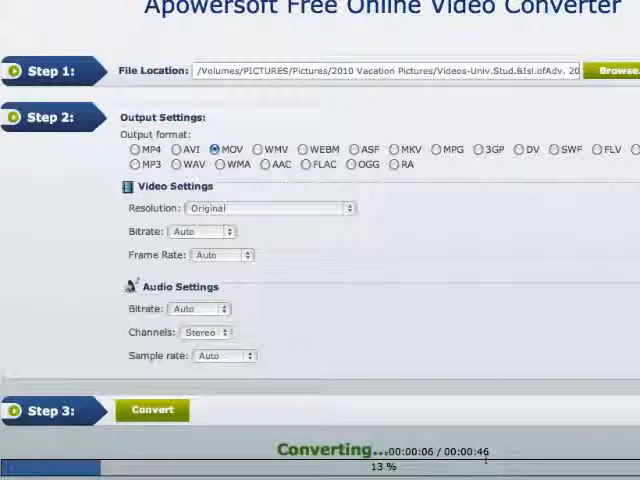
mouse_move(480, 436)
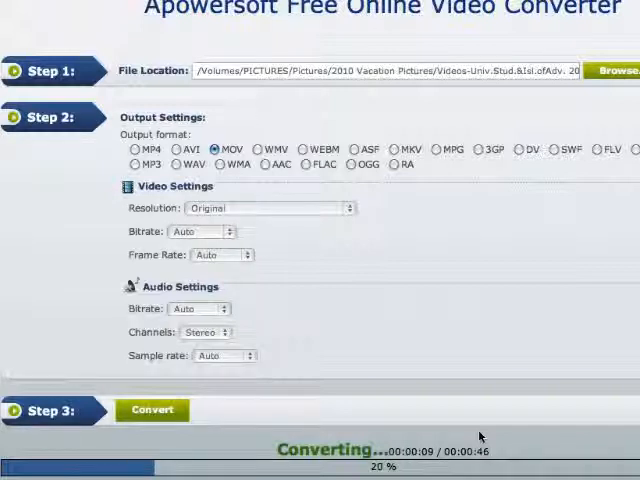
mouse_move(295, 278)
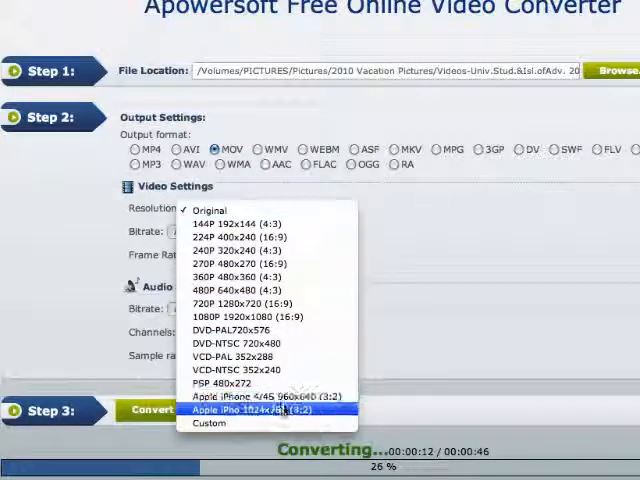
mouse_move(266, 382)
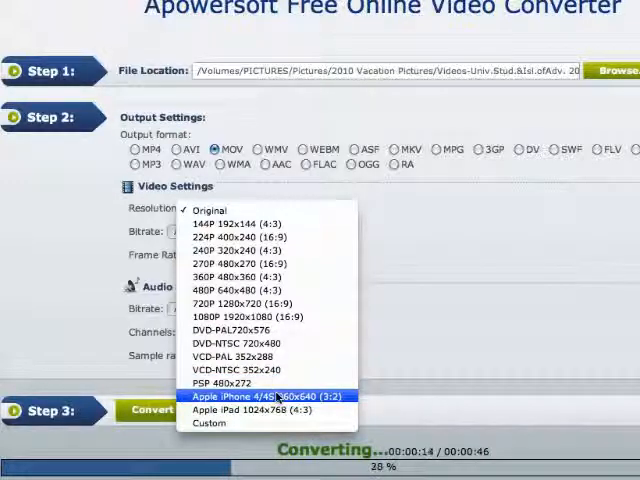
mouse_move(262, 372)
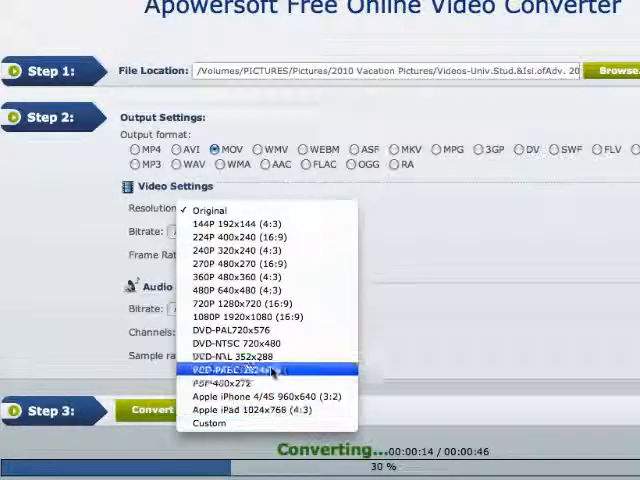
mouse_move(265, 342)
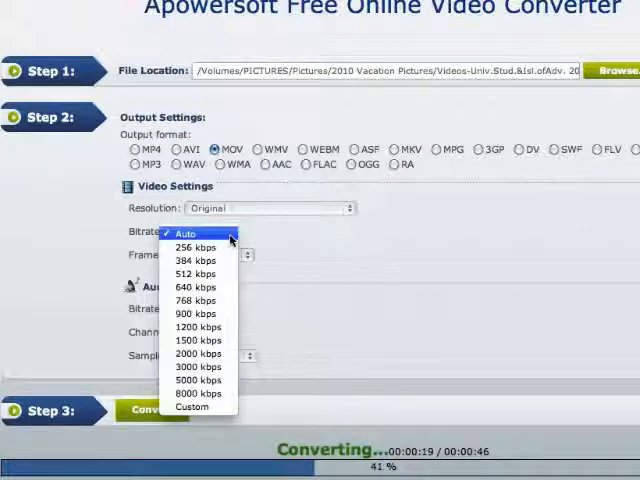
mouse_move(192, 406)
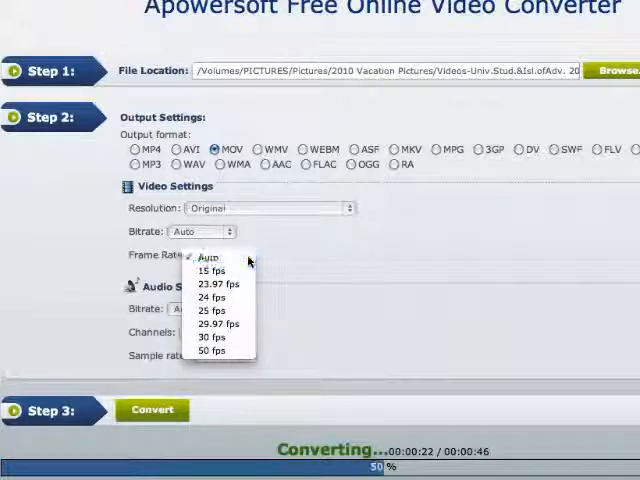
click(206, 256)
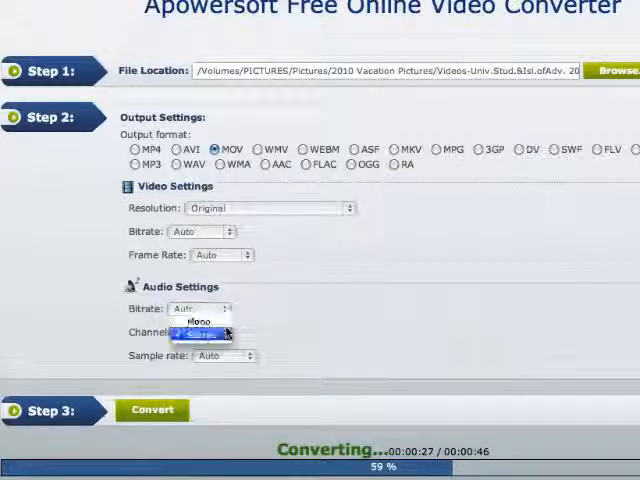
click(200, 333)
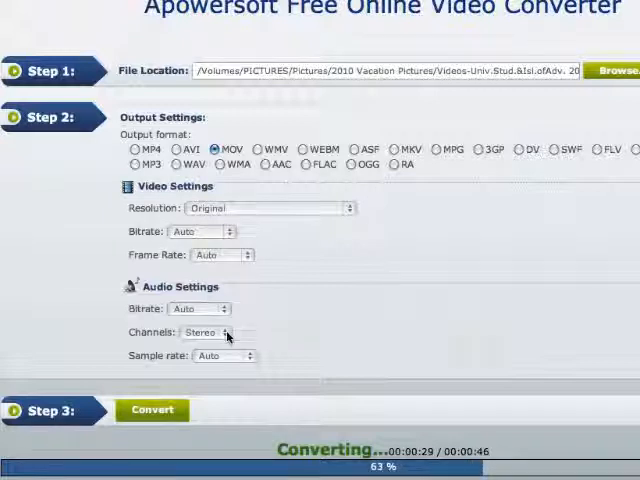
mouse_move(250, 358)
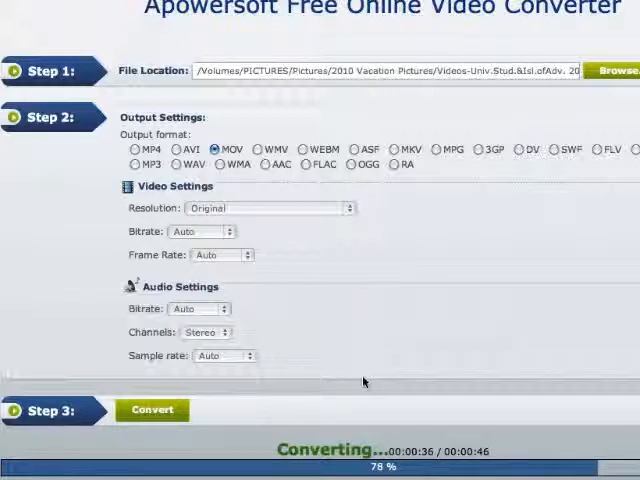
mouse_move(461, 410)
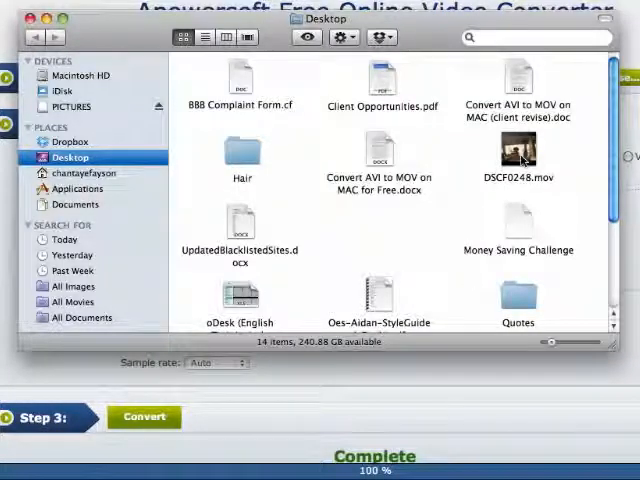
Select DSCF0248.mov in the Desktop folder in Finder
click(518, 150)
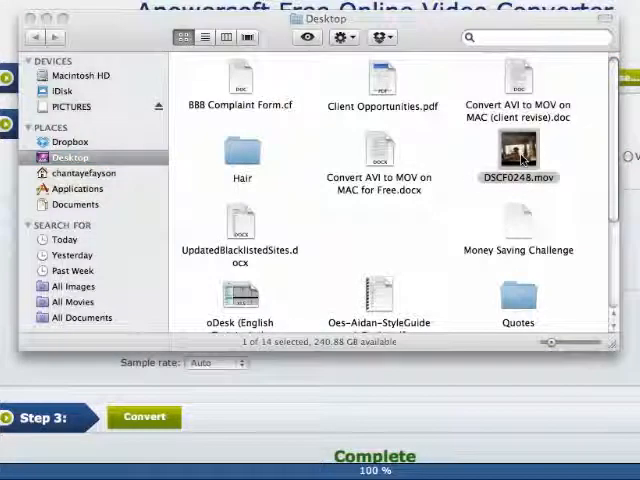
Open DSCF0248.mov in QuickTime Player and play it
double_click(518, 150)
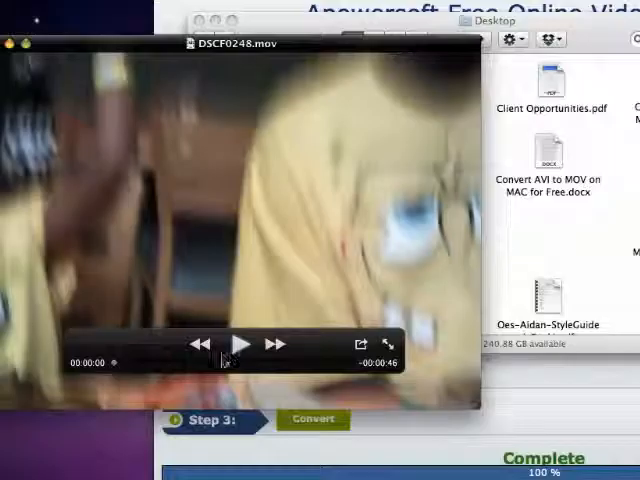
click(238, 344)
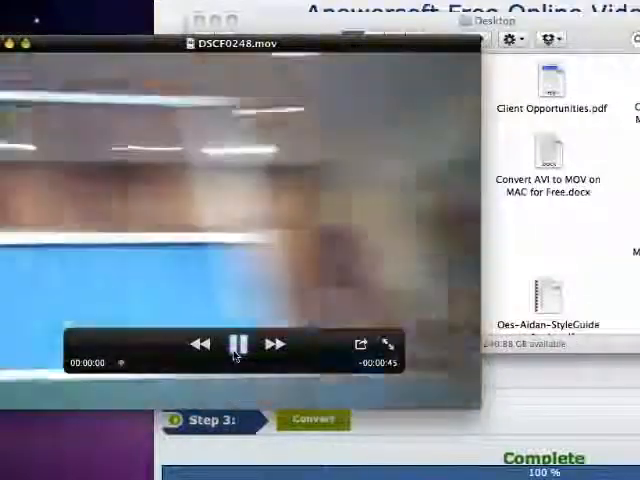